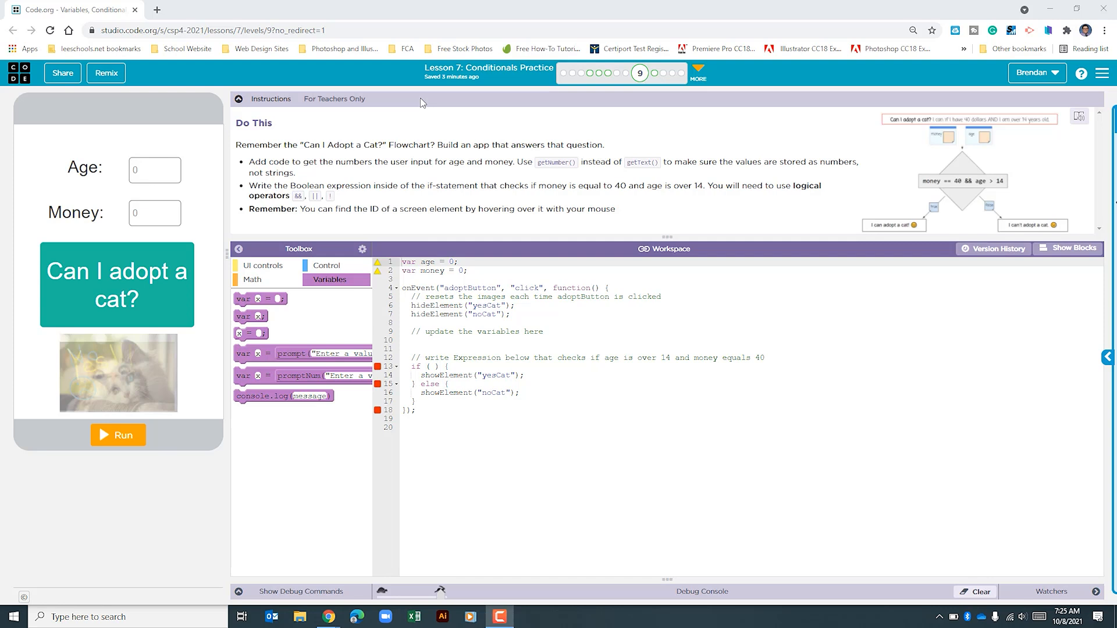
{"action": "mouse_move", "coordinate": [147, 244]}
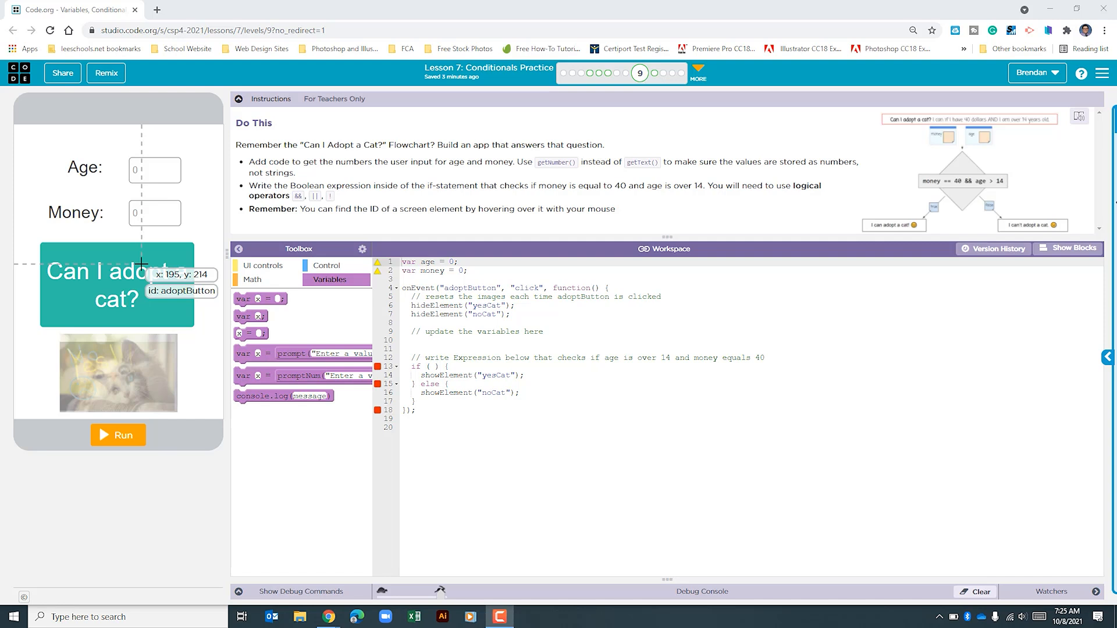
{"action": "mouse_move", "coordinate": [426, 401]}
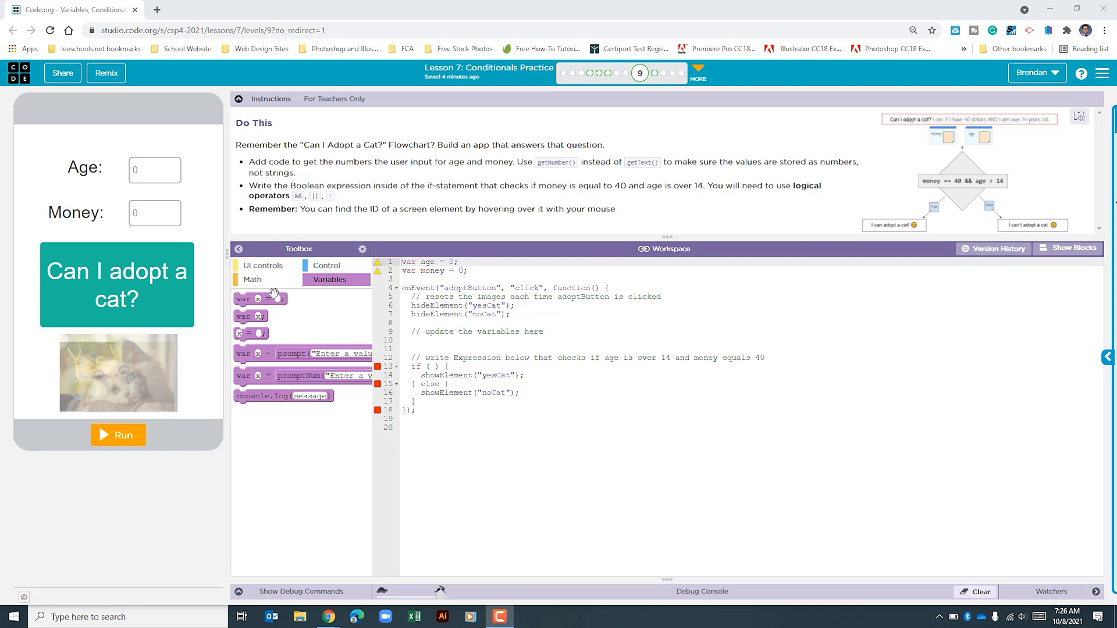
Build the if condition money == 40 && age > 14 using the math operator blocks
{"action": "left_click", "coordinate": [251, 279]}
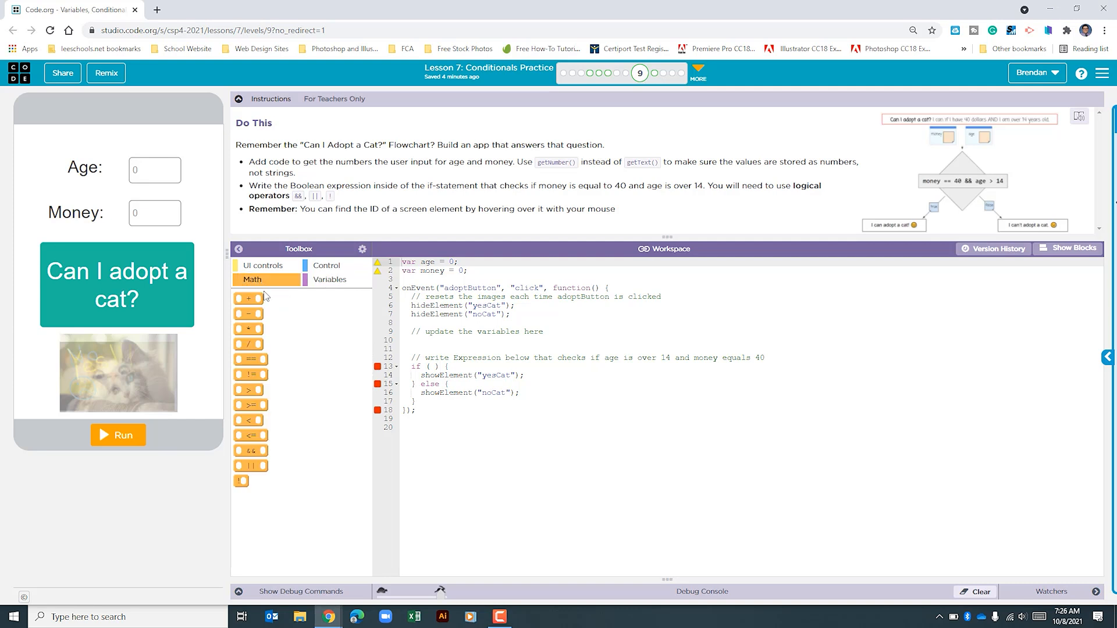
{"action": "mouse_move", "coordinate": [248, 451]}
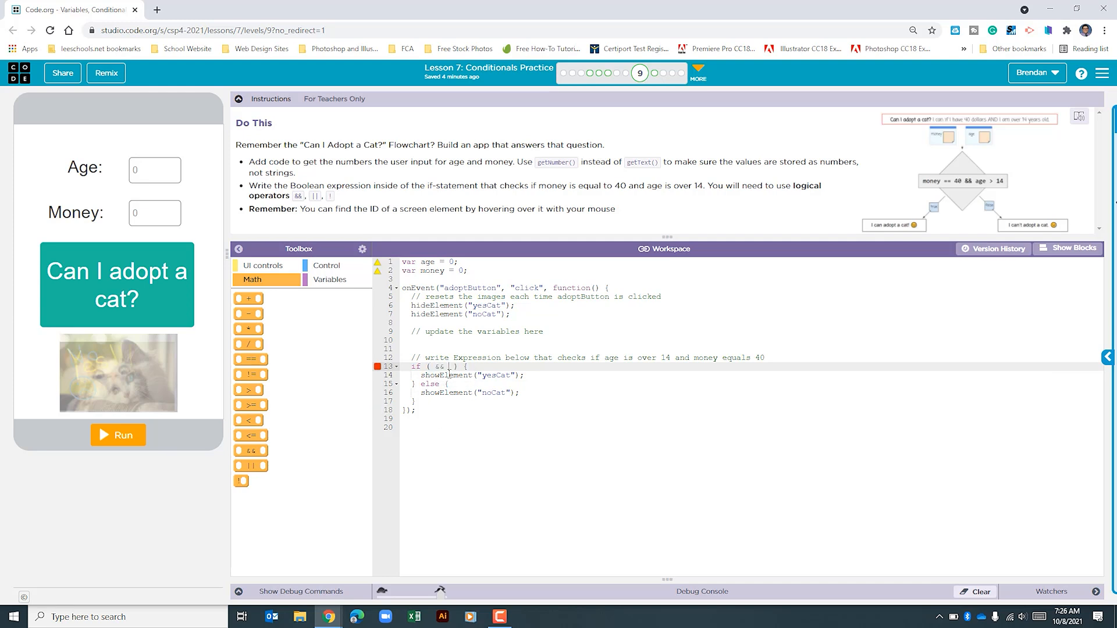
{"action": "mouse_move", "coordinate": [260, 374]}
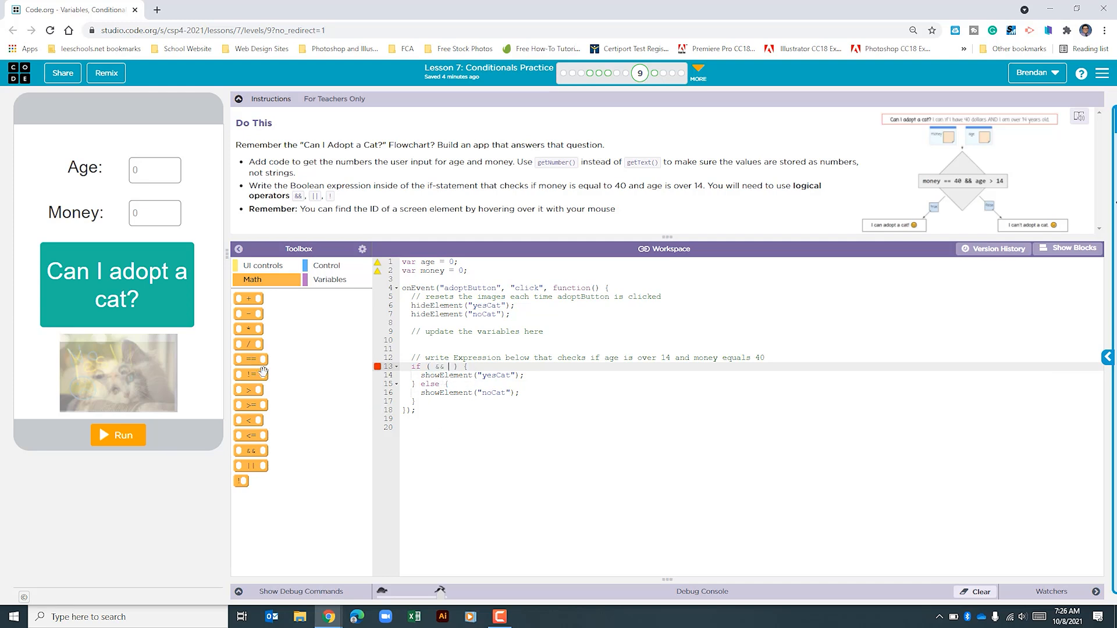
{"action": "mouse_move", "coordinate": [247, 359]}
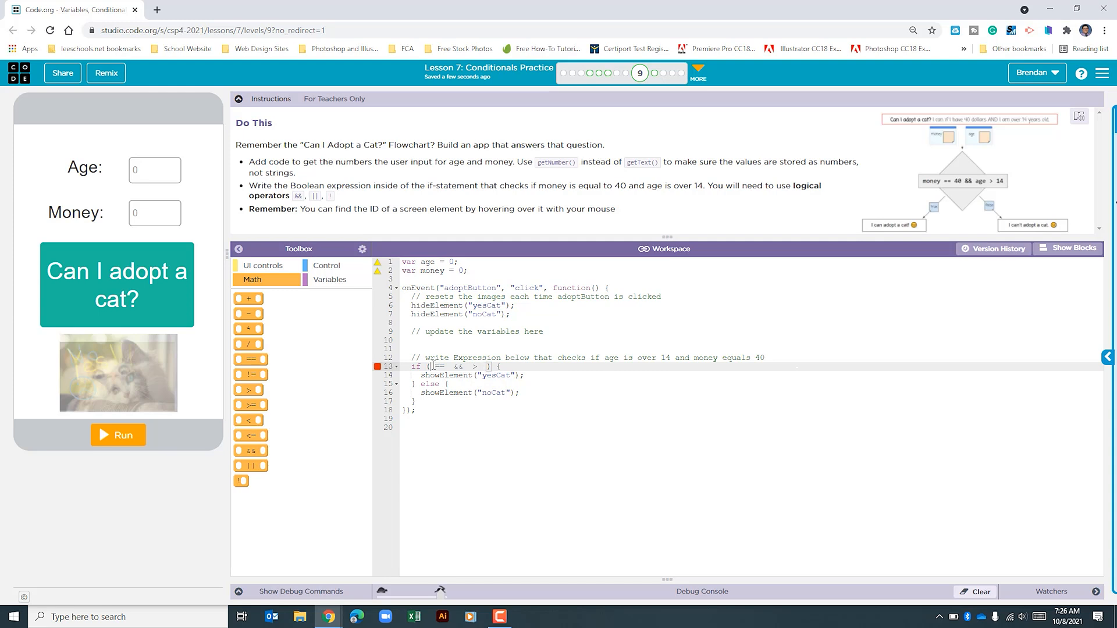
{"action": "type", "text": "money"}
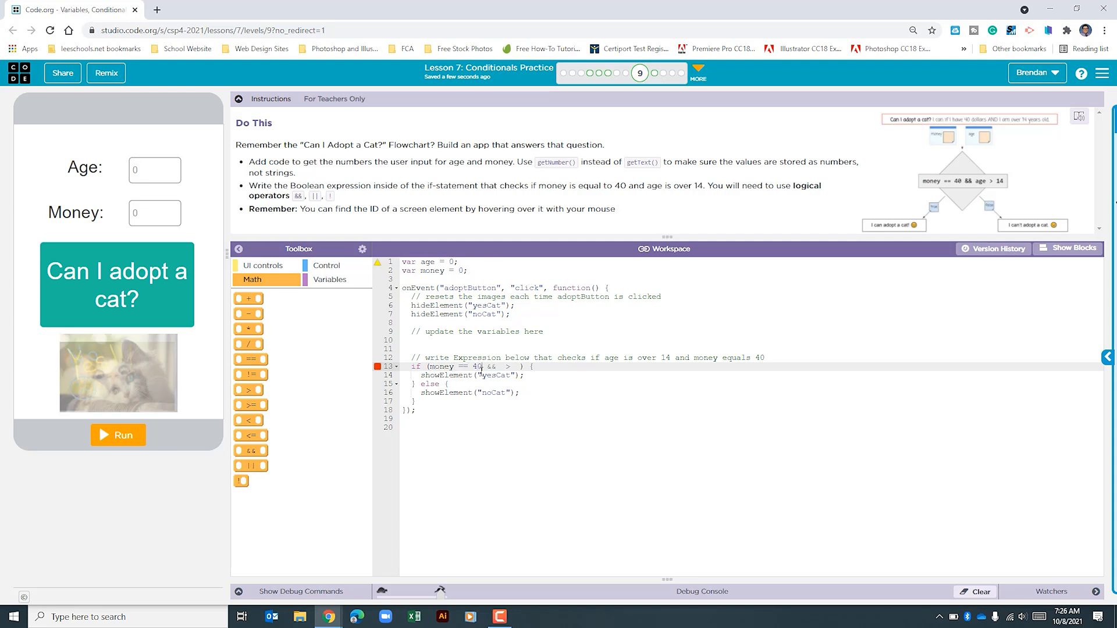
{"action": "left_click", "coordinate": [499, 366]}
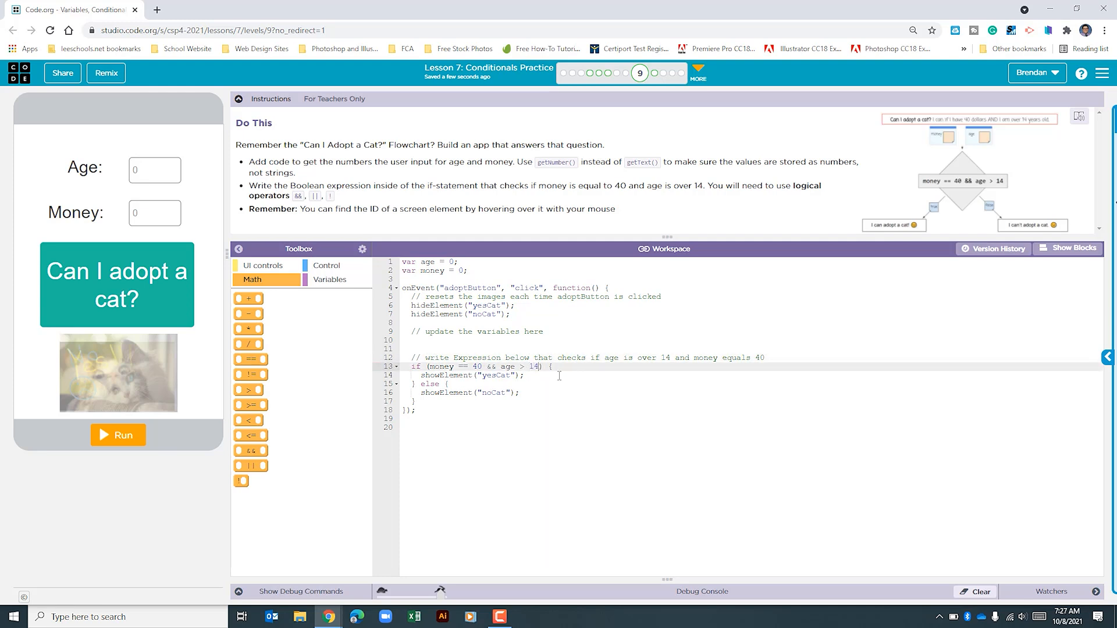
{"action": "mouse_move", "coordinate": [1068, 249]}
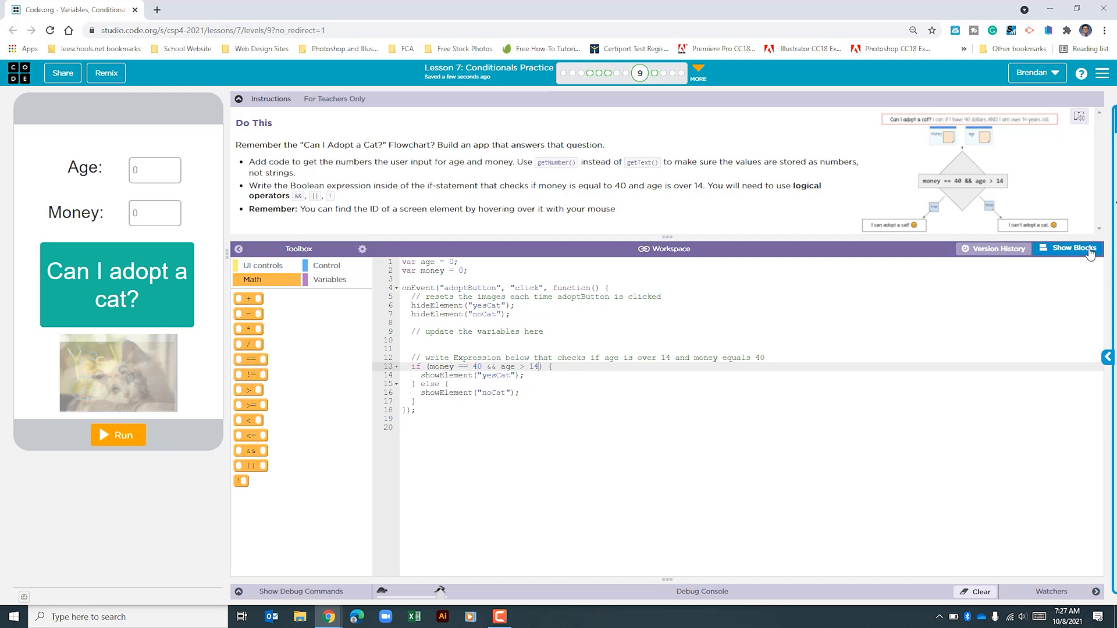
Switch the workspace to block mode to view the program as blocks
{"action": "left_click", "coordinate": [1068, 248]}
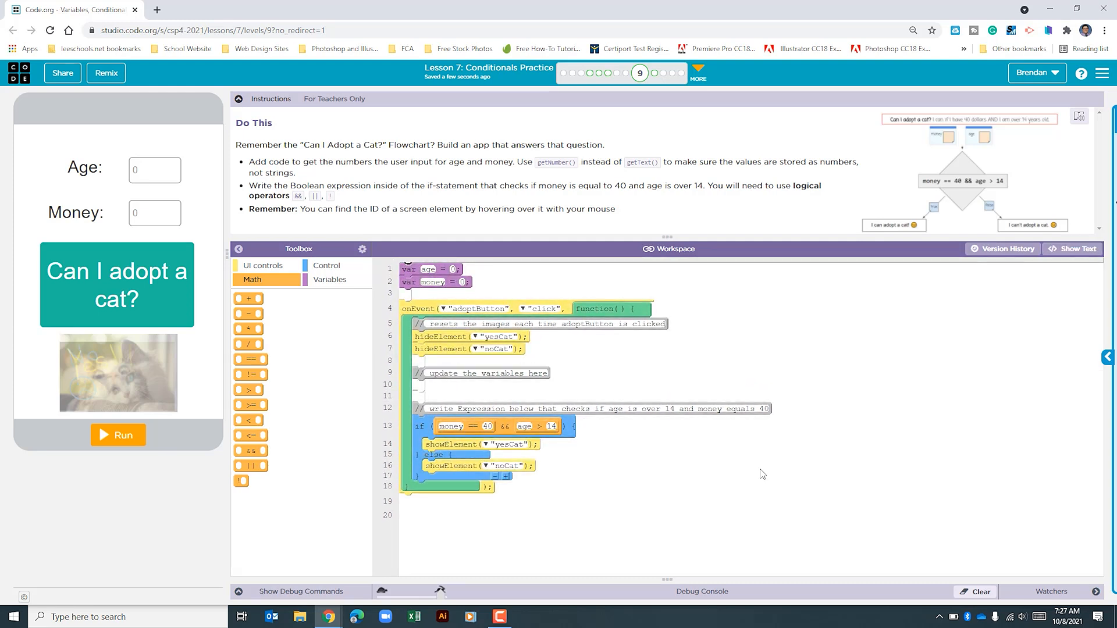
{"action": "mouse_move", "coordinate": [727, 485]}
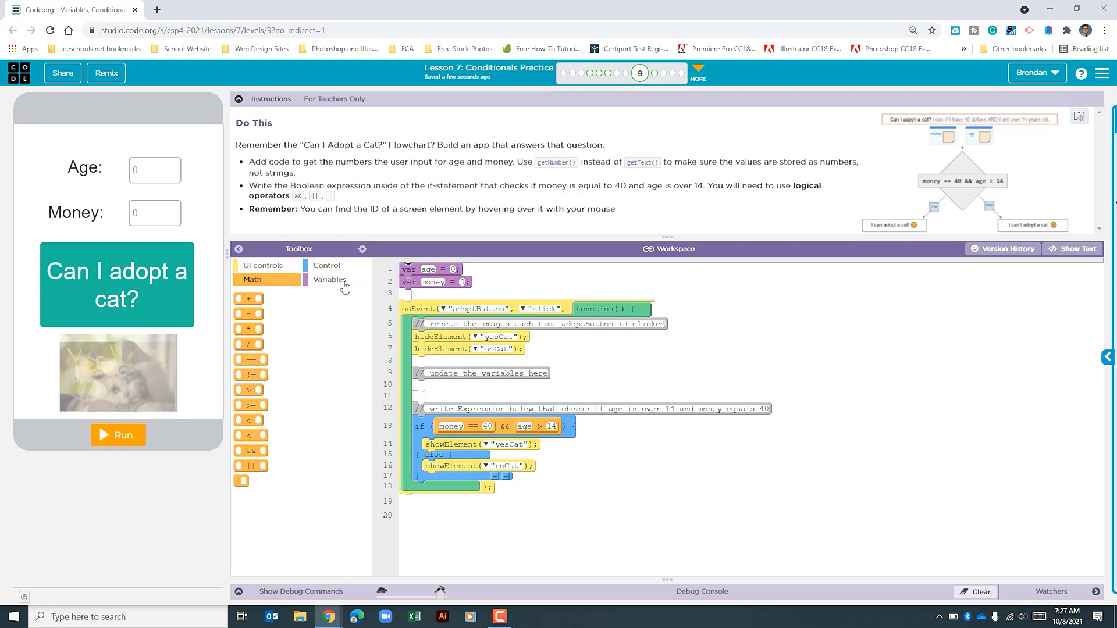
Assign age from getNumber("ageNumber") and money from getNumber("moneyNumber") in the click handler
{"action": "left_click", "coordinate": [329, 279]}
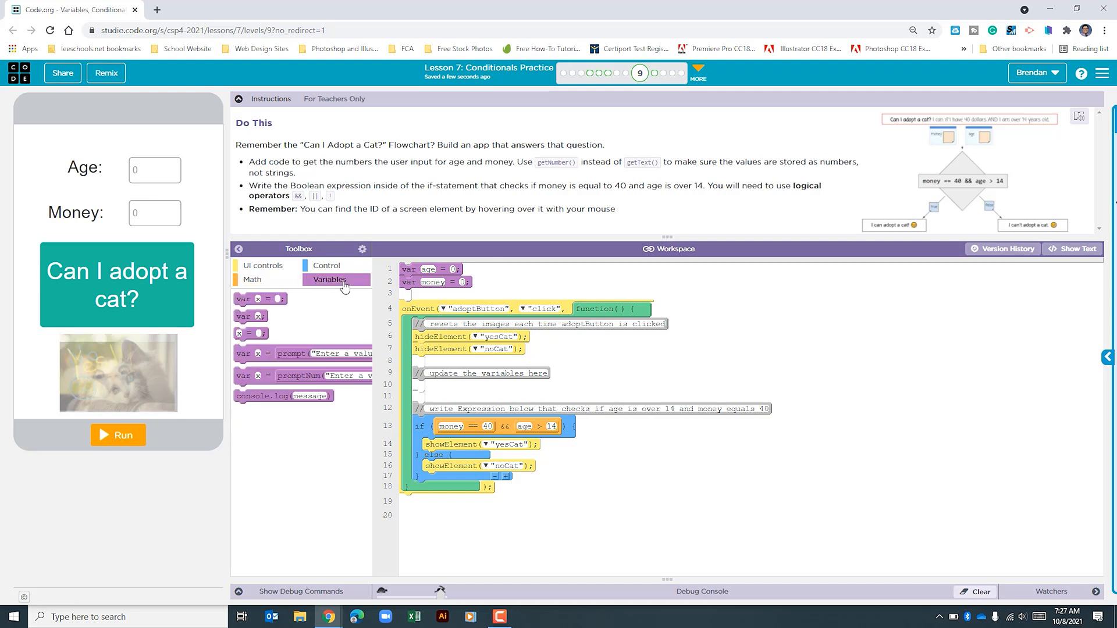
{"action": "mouse_move", "coordinate": [249, 332]}
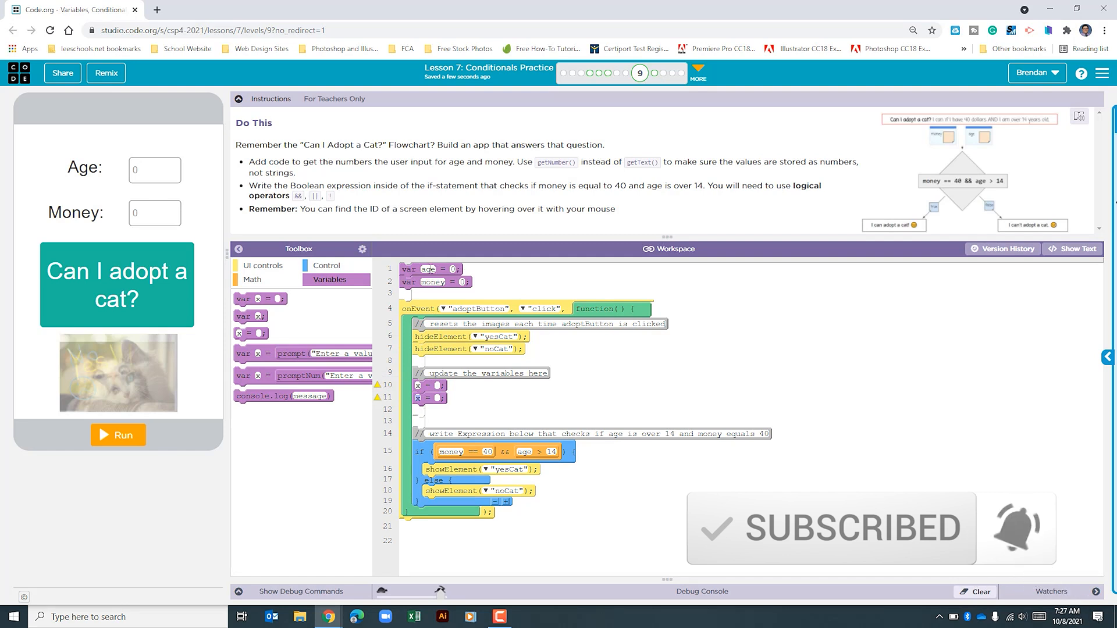
{"action": "mouse_move", "coordinate": [464, 394]}
{"action": "type", "text": "age"}
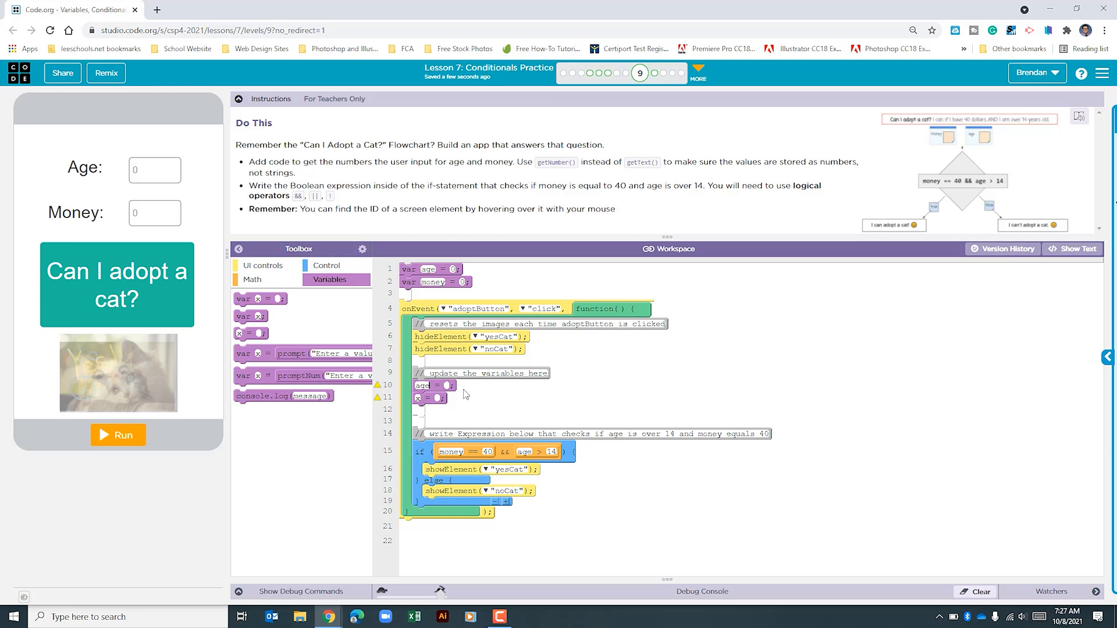
{"action": "left_click", "coordinate": [263, 266]}
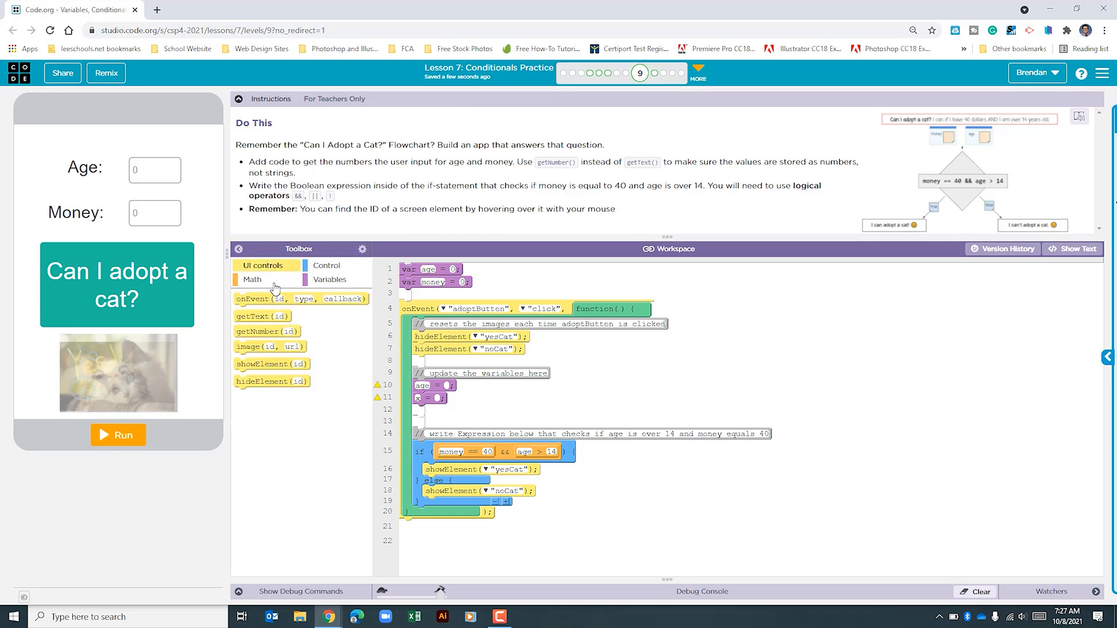
{"action": "mouse_move", "coordinate": [267, 331]}
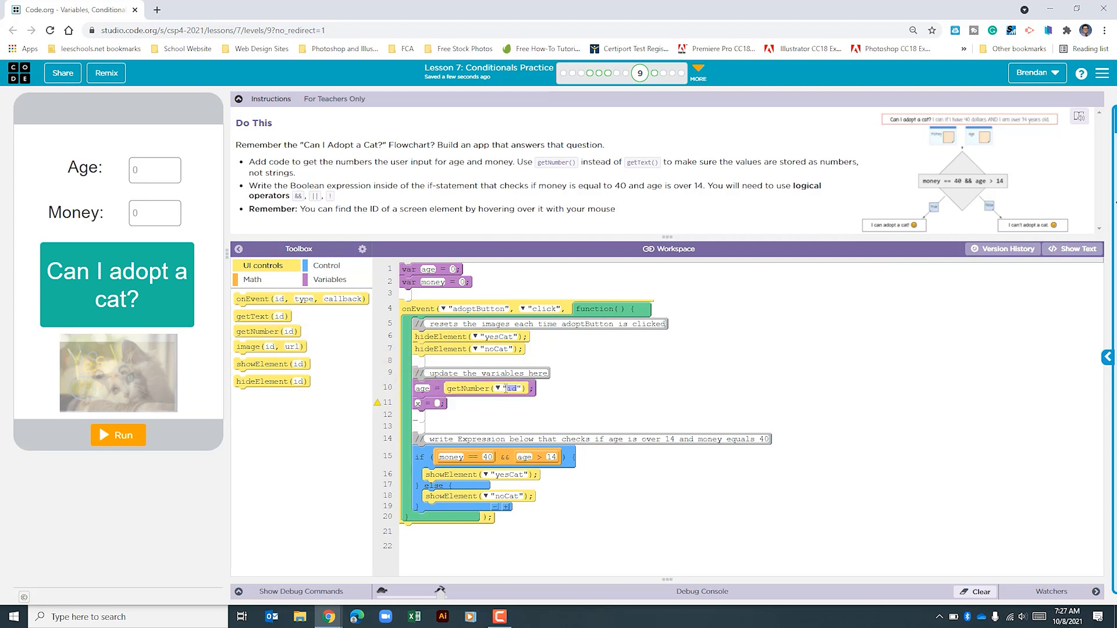
{"action": "mouse_move", "coordinate": [146, 169]}
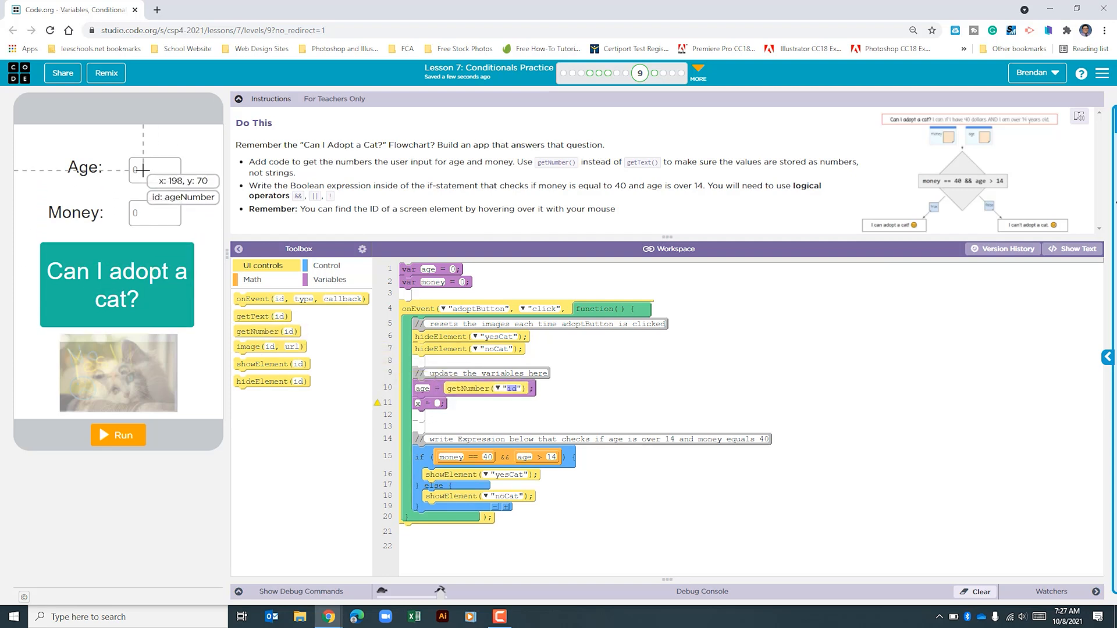
{"action": "left_click", "coordinate": [507, 388]}
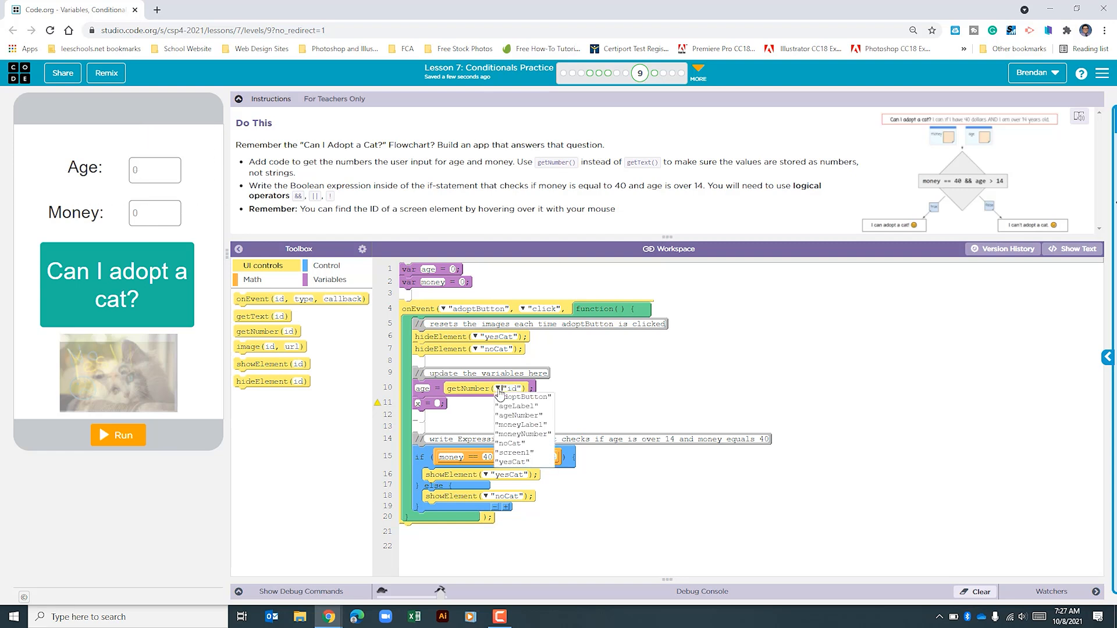
{"action": "left_click", "coordinate": [521, 425]}
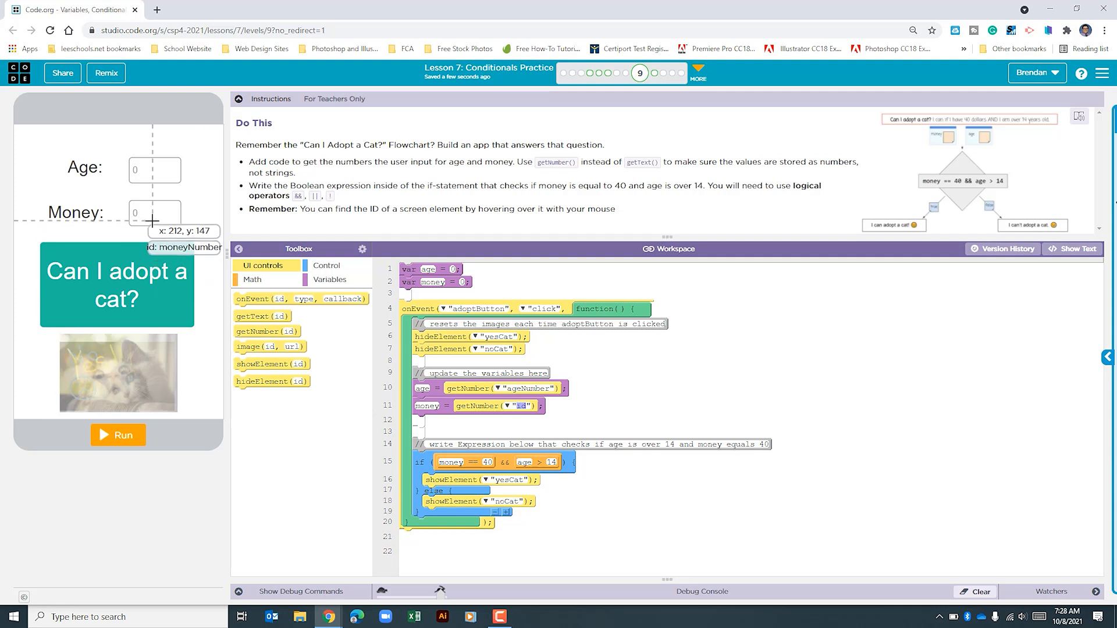
{"action": "mouse_move", "coordinate": [293, 240]}
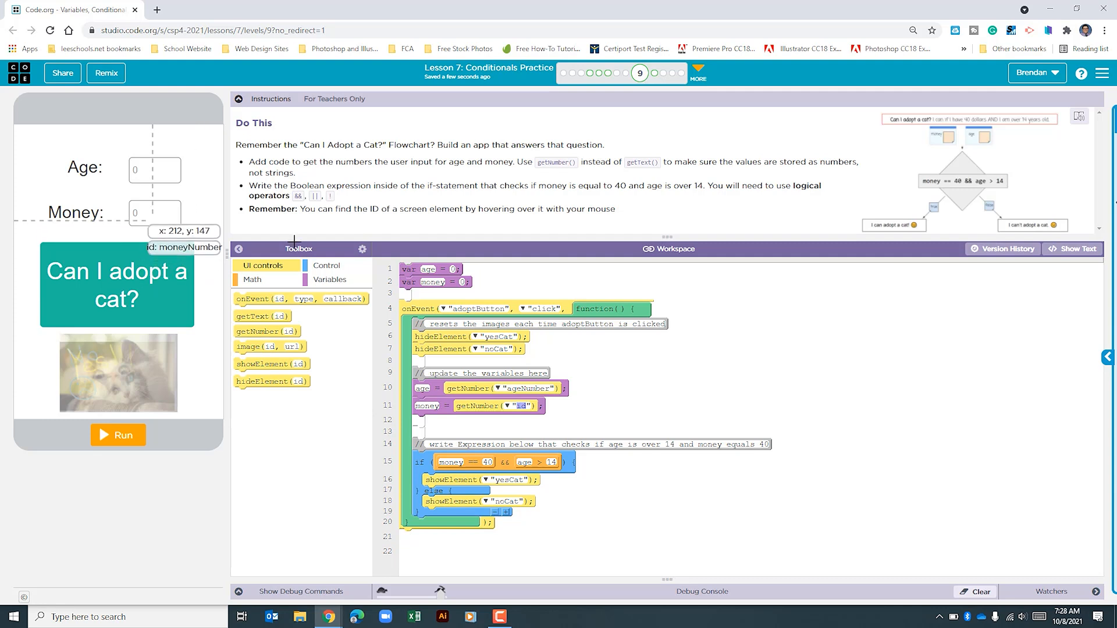
{"action": "left_click", "coordinate": [517, 406]}
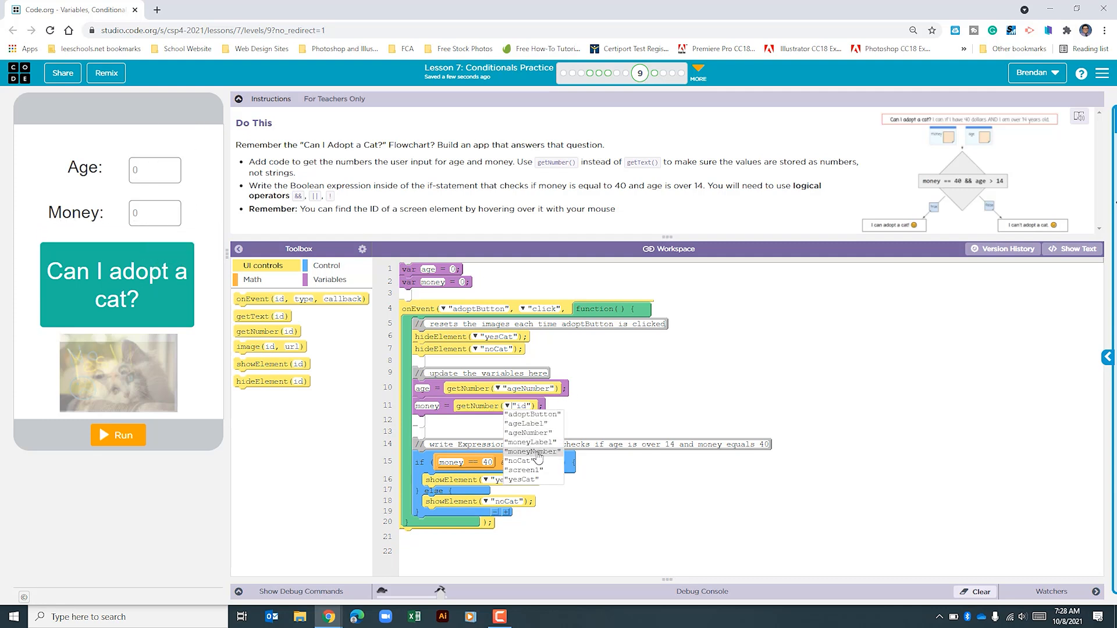
{"action": "left_click", "coordinate": [533, 450]}
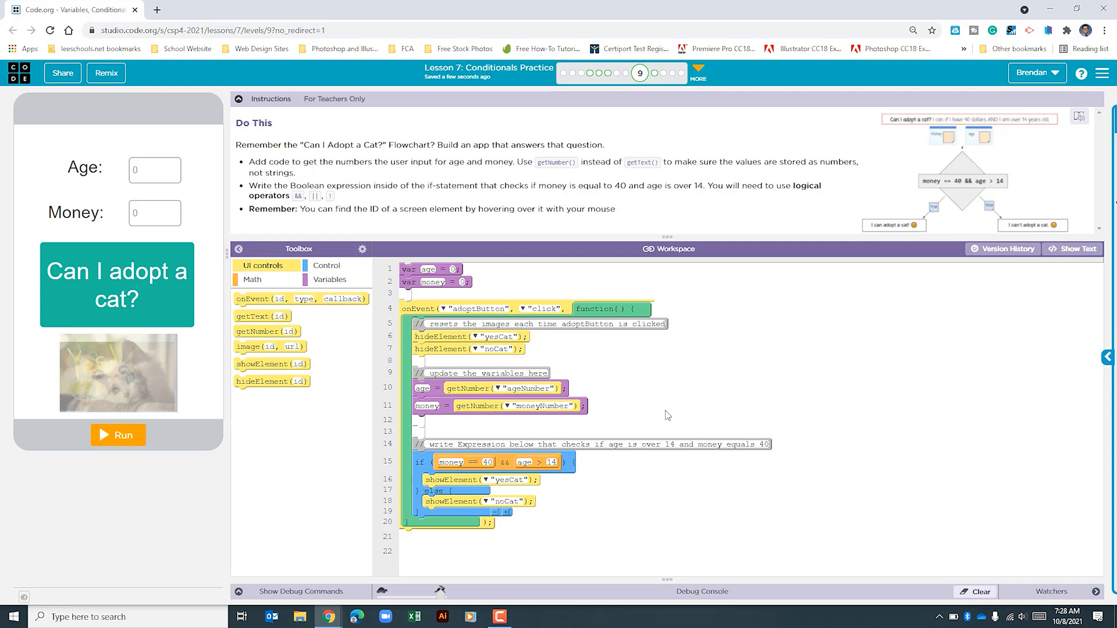
{"action": "mouse_move", "coordinate": [494, 276]}
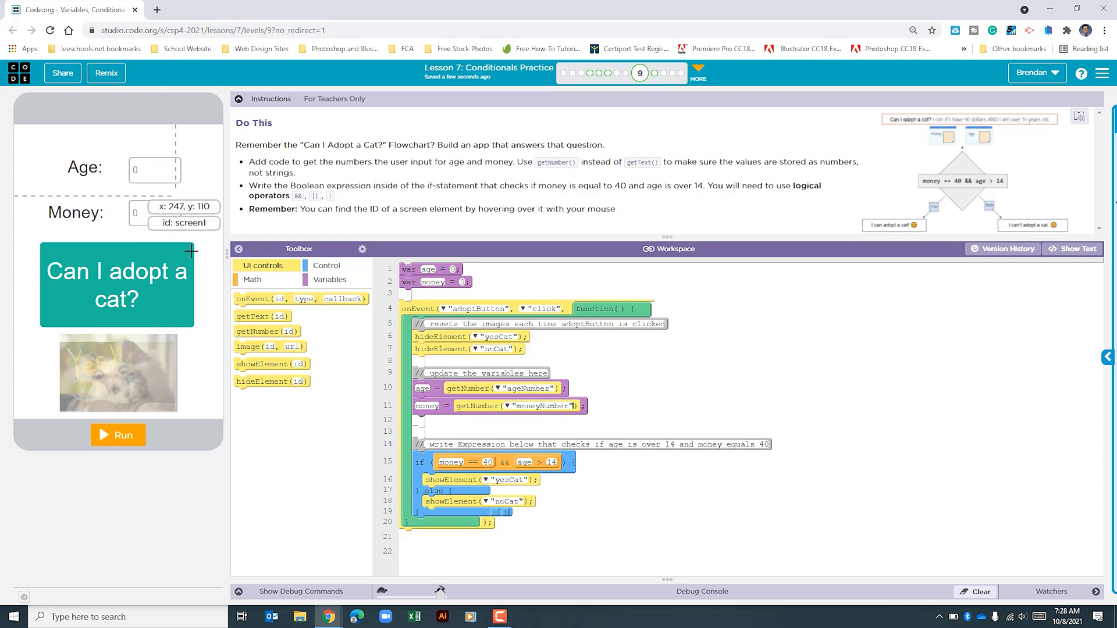
{"action": "mouse_move", "coordinate": [170, 288]}
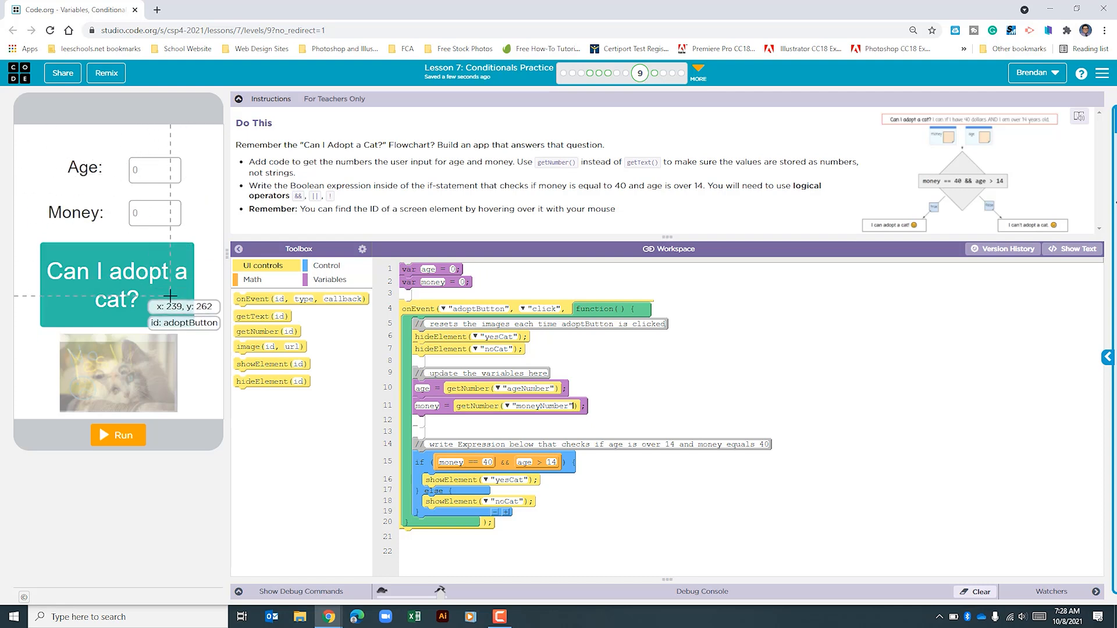
{"action": "mouse_move", "coordinate": [510, 361]}
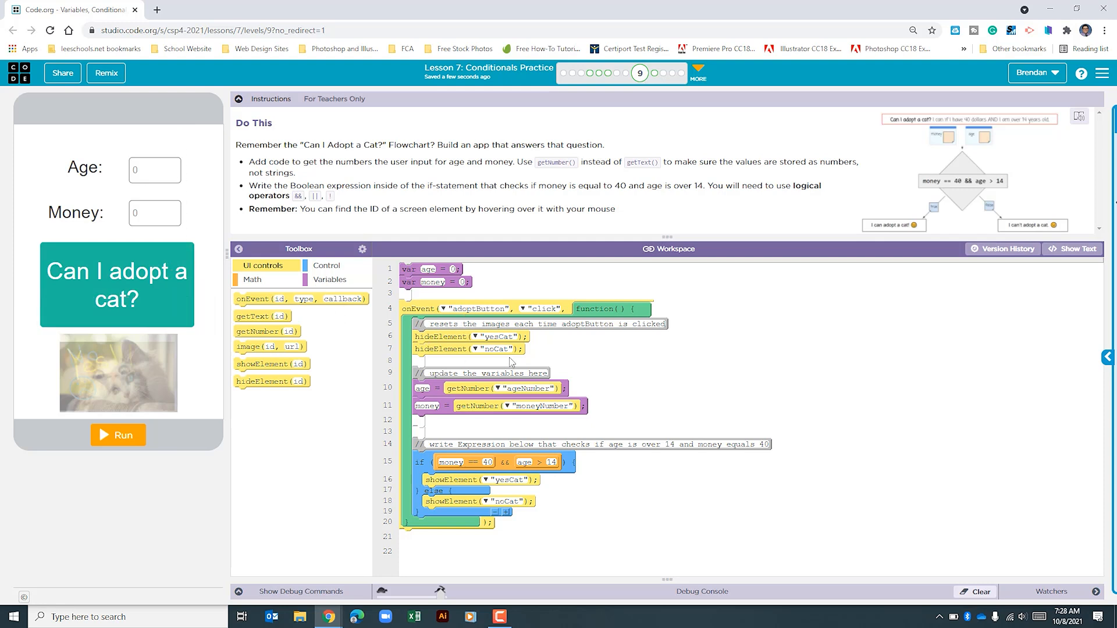
{"action": "mouse_move", "coordinate": [576, 391]}
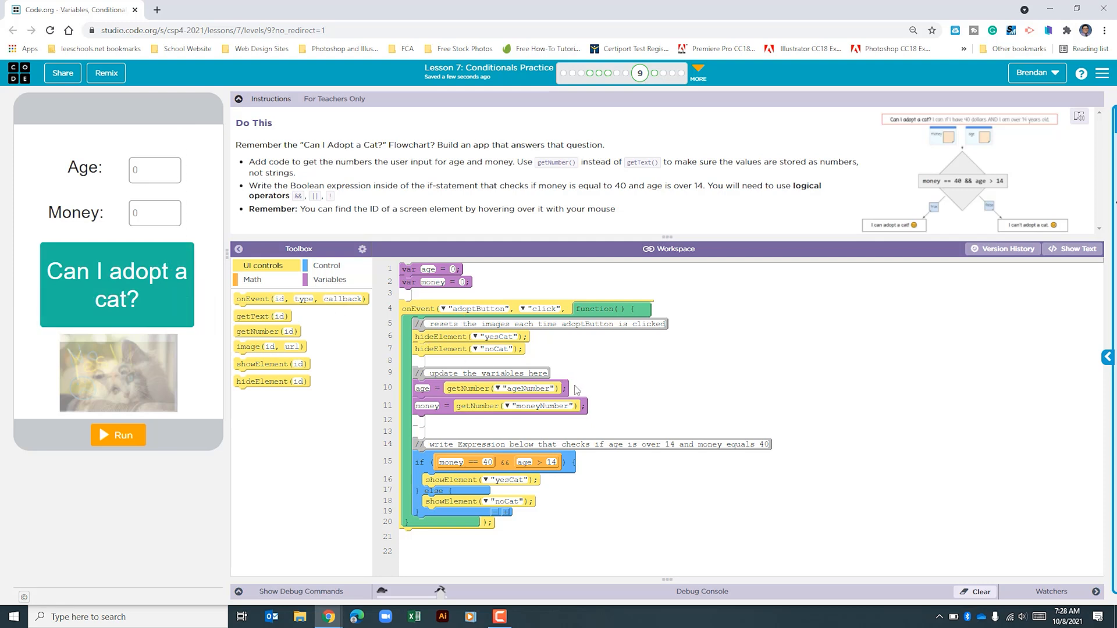
{"action": "mouse_move", "coordinate": [445, 407]}
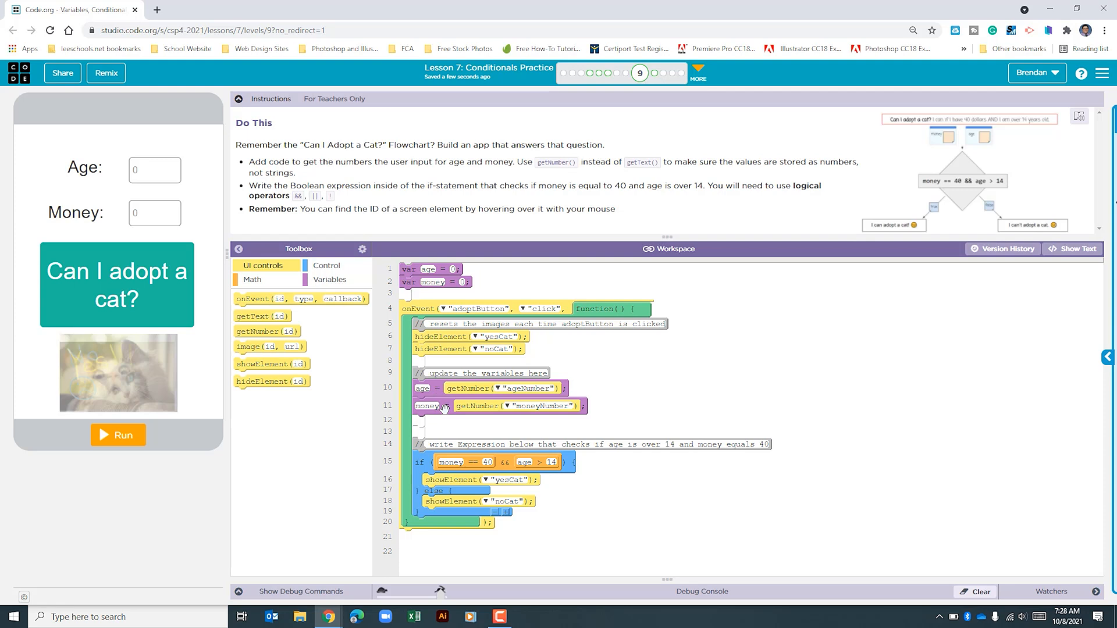
{"action": "mouse_move", "coordinate": [154, 169]}
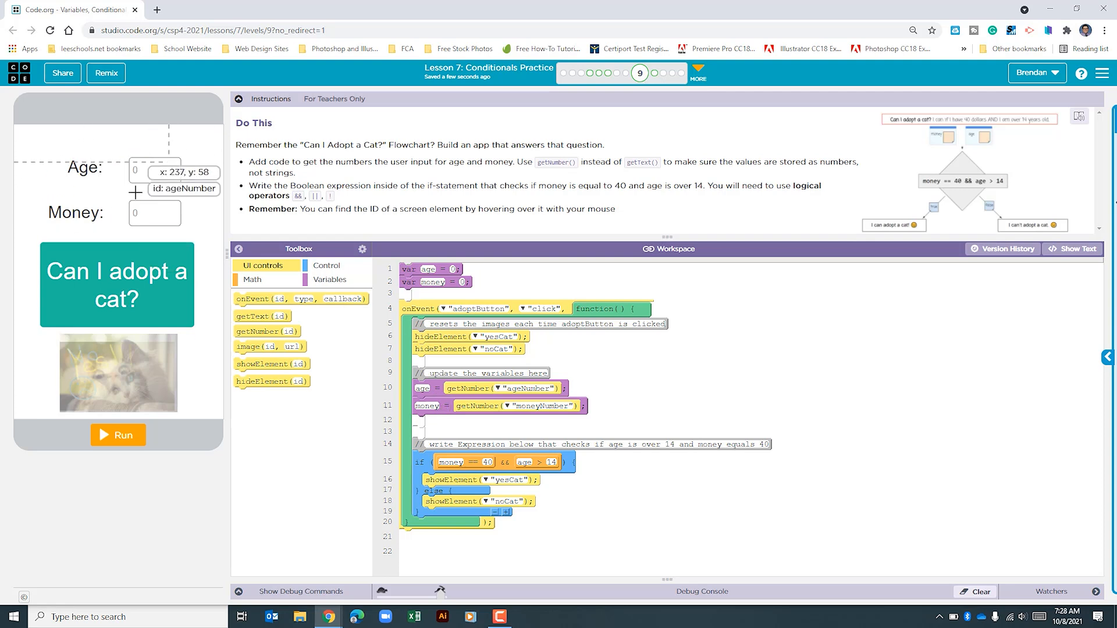
{"action": "mouse_move", "coordinate": [543, 393]}
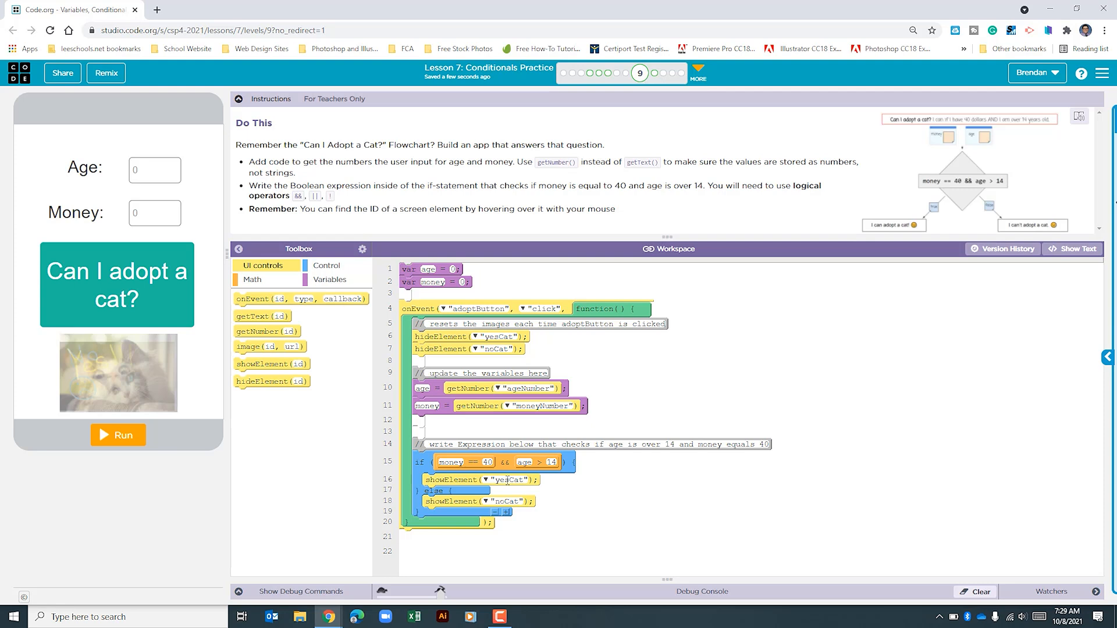
{"action": "mouse_move", "coordinate": [503, 483]}
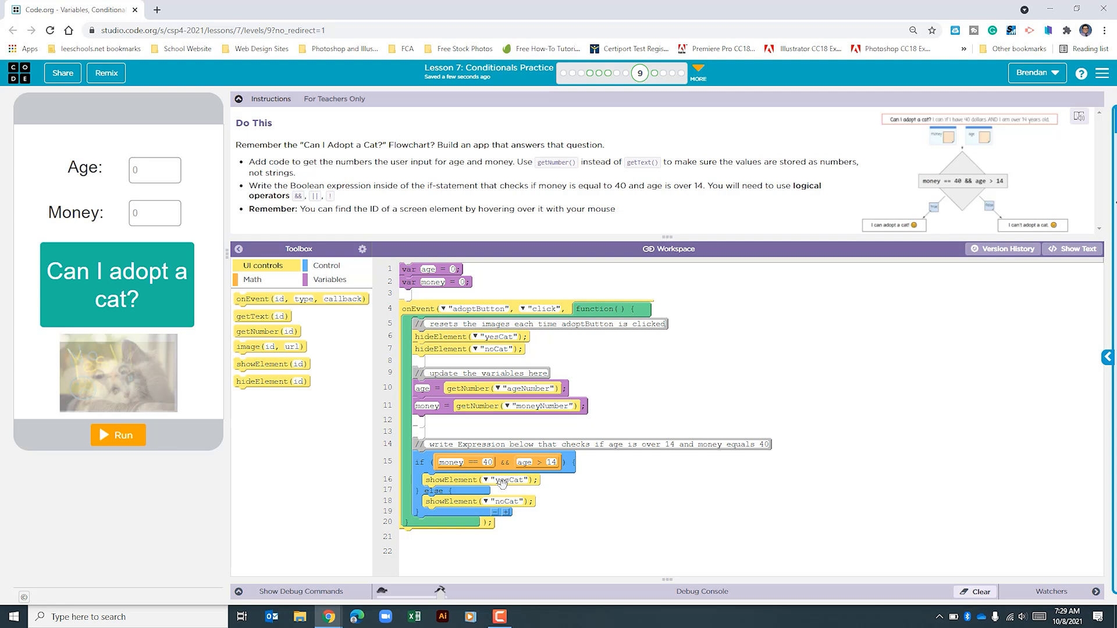
{"action": "mouse_move", "coordinate": [460, 507]}
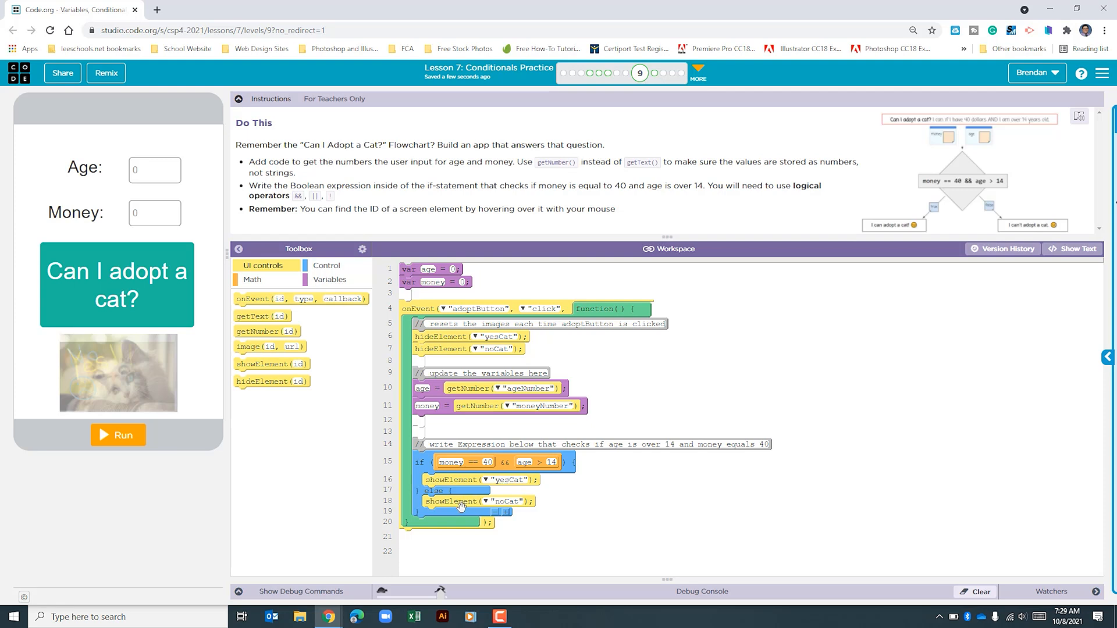
{"action": "mouse_move", "coordinate": [460, 512]}
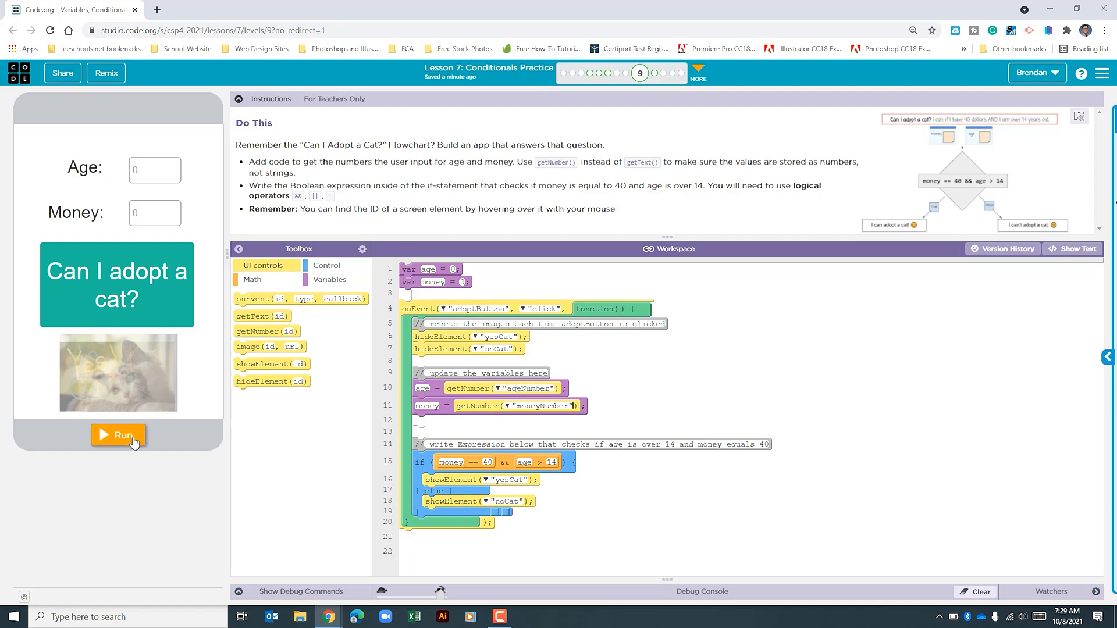
Test the app with age 13 and money 40, then check the answer for age 15
{"action": "left_click", "coordinate": [118, 435]}
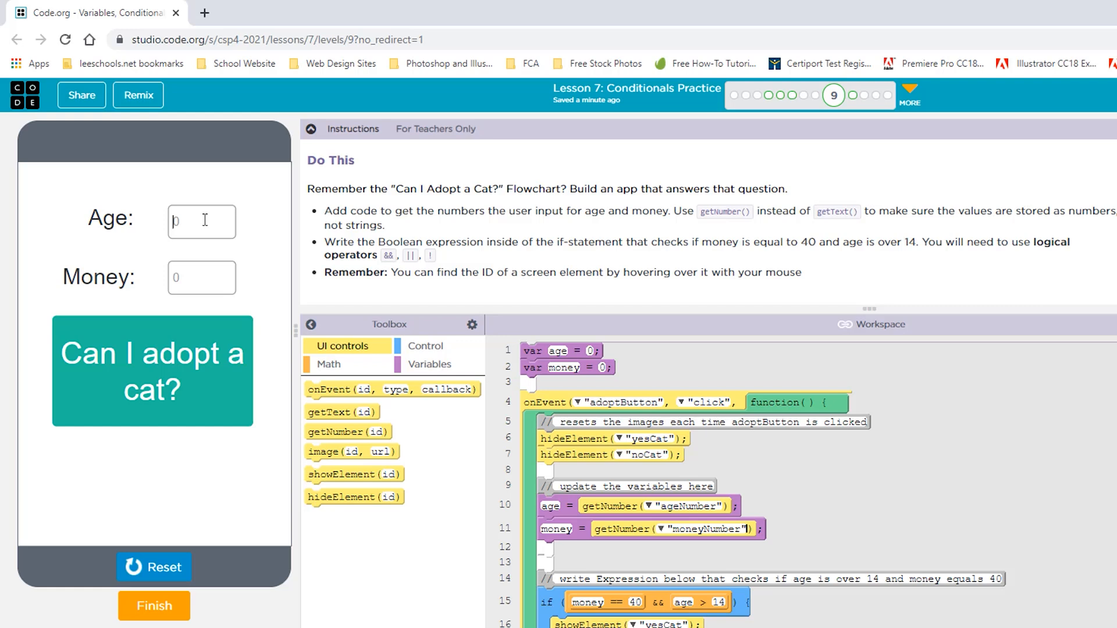
{"action": "type", "text": "13"}
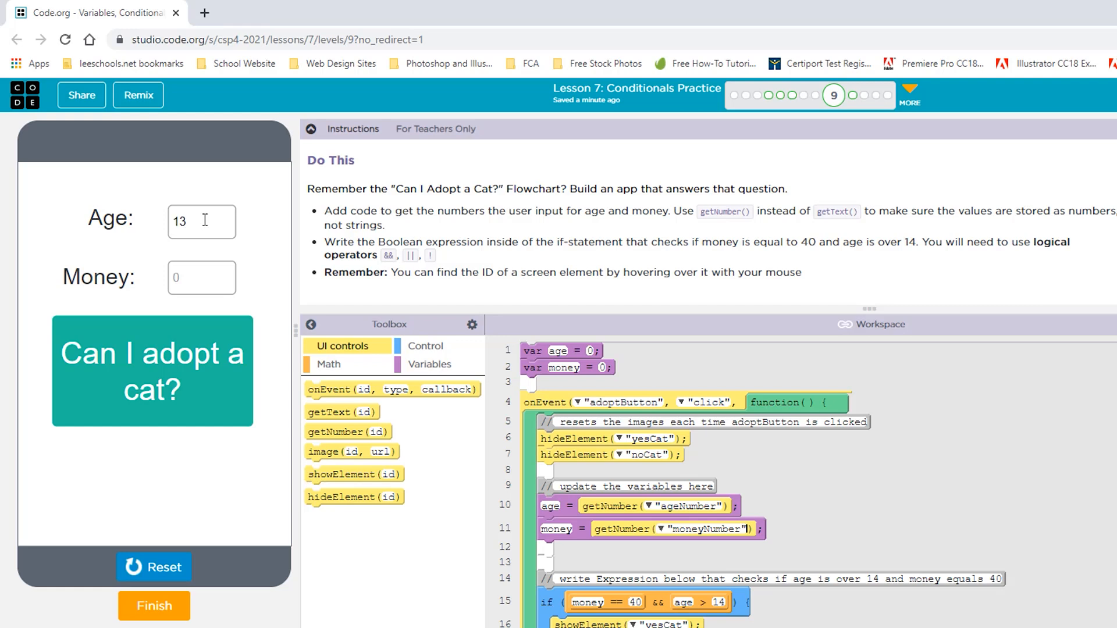
{"action": "type", "text": "40"}
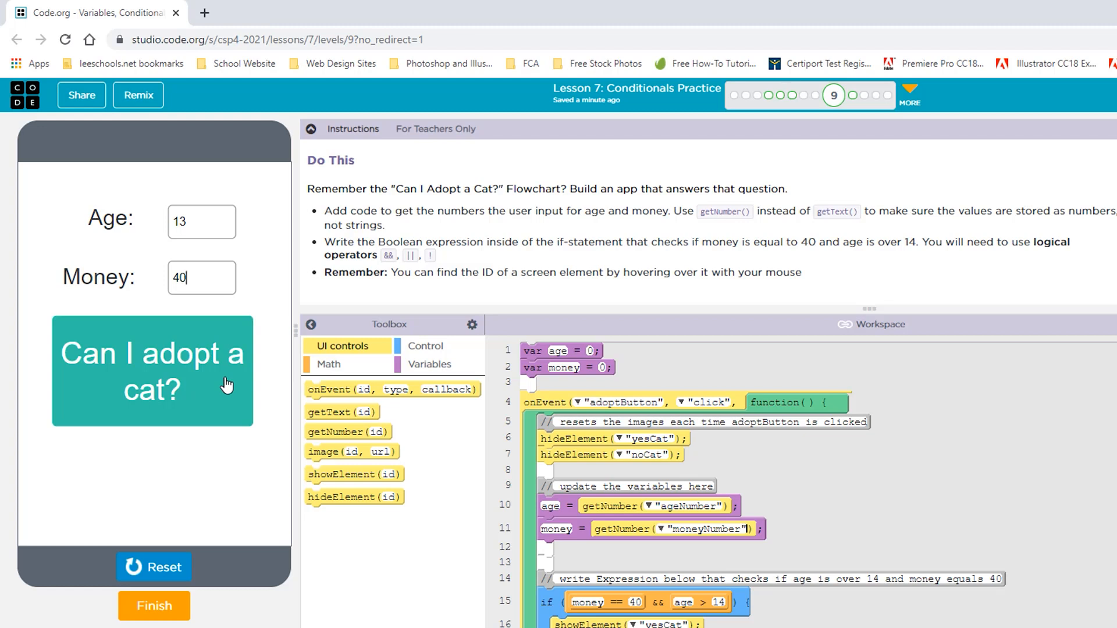
{"action": "left_click", "coordinate": [152, 371]}
{"action": "type", "text": "15"}
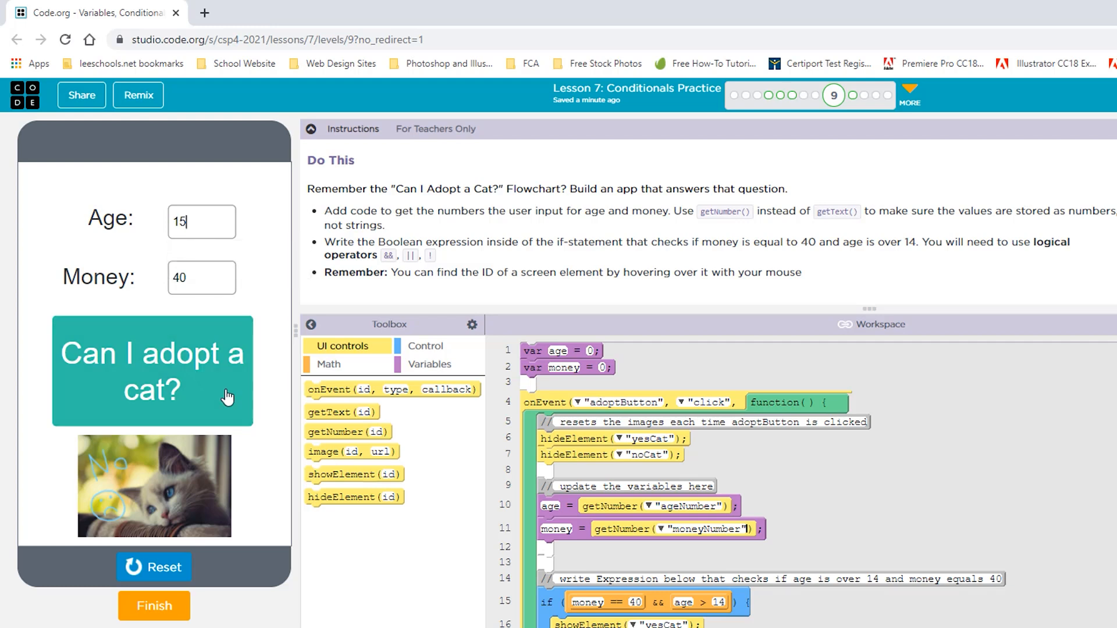
{"action": "left_click", "coordinate": [152, 371]}
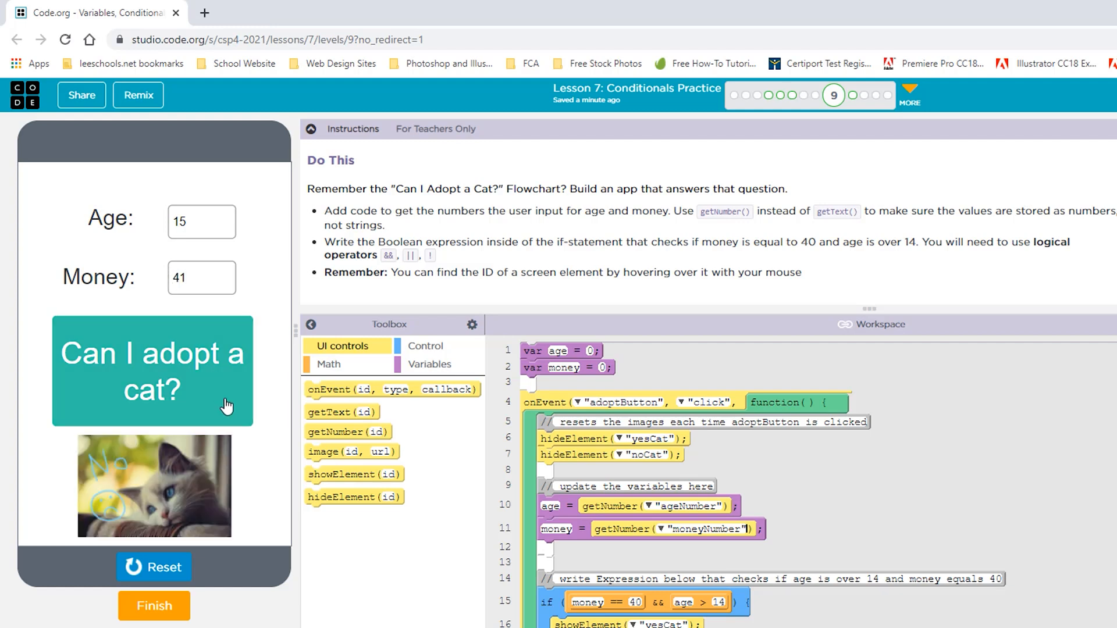
{"action": "mouse_move", "coordinate": [231, 419]}
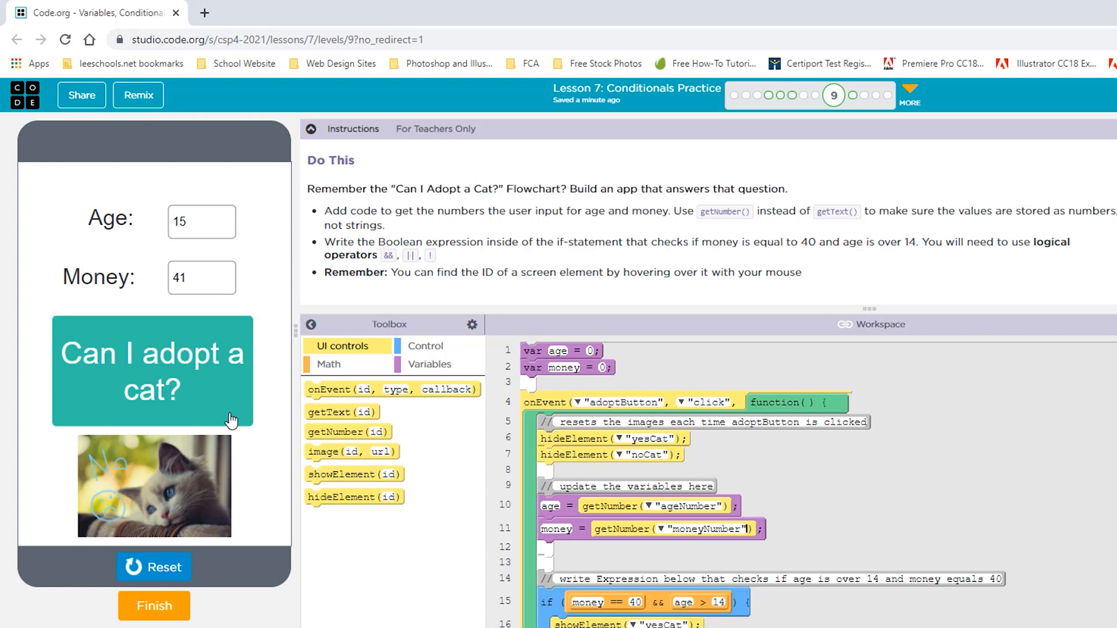